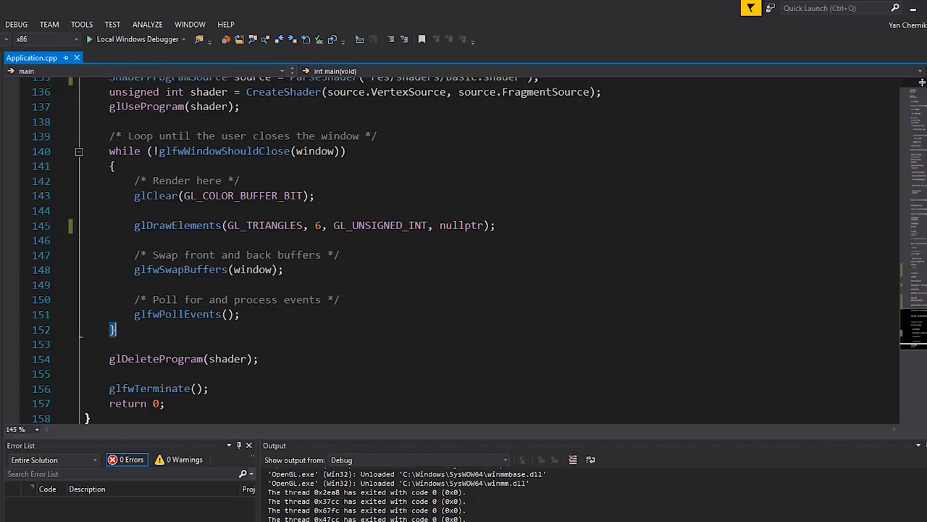
scroll(up, 3)
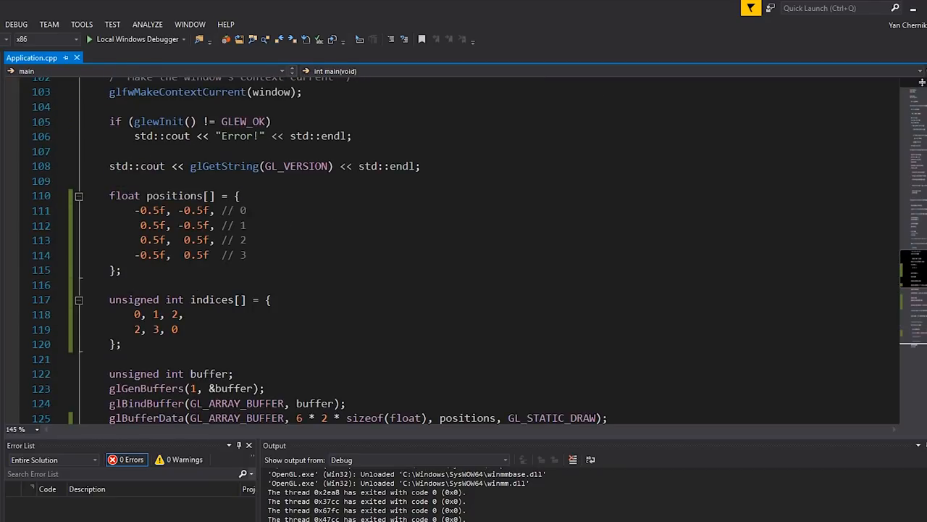
drag(108, 195, 122, 270)
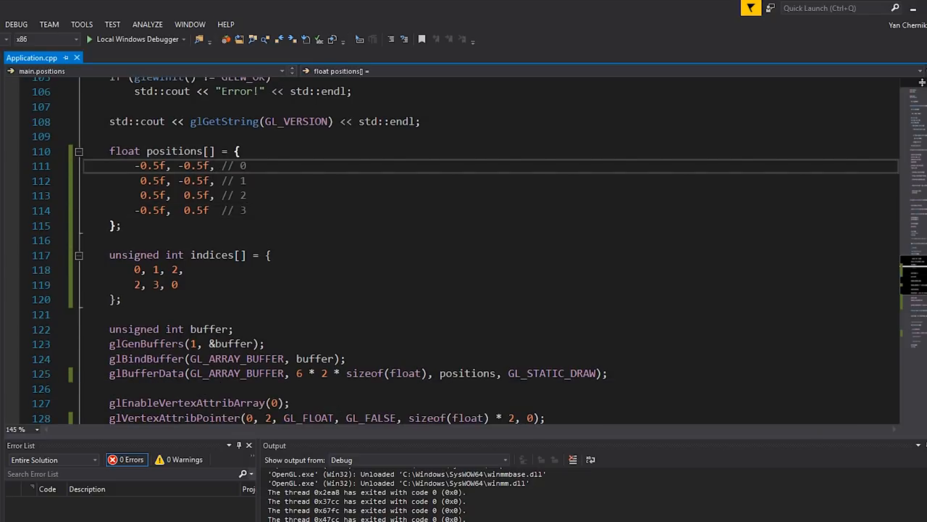
click(119, 226)
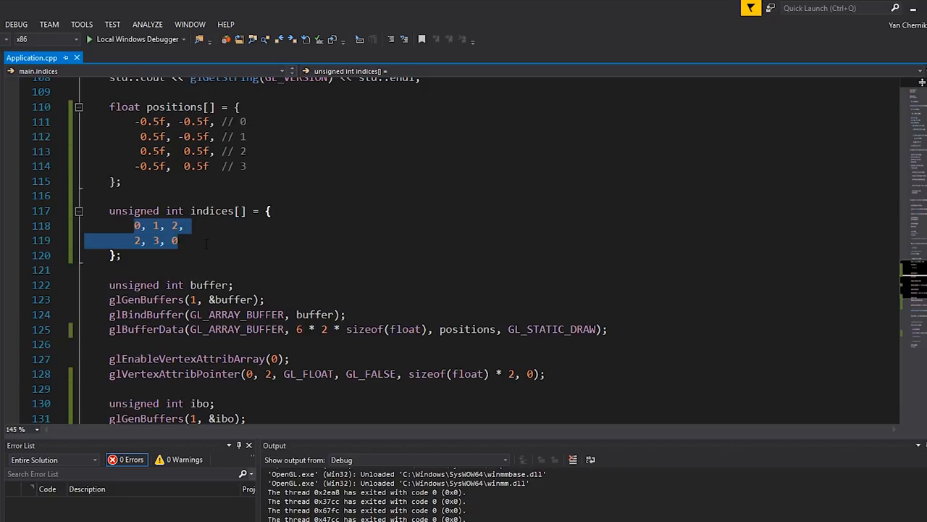
scroll(down, 3)
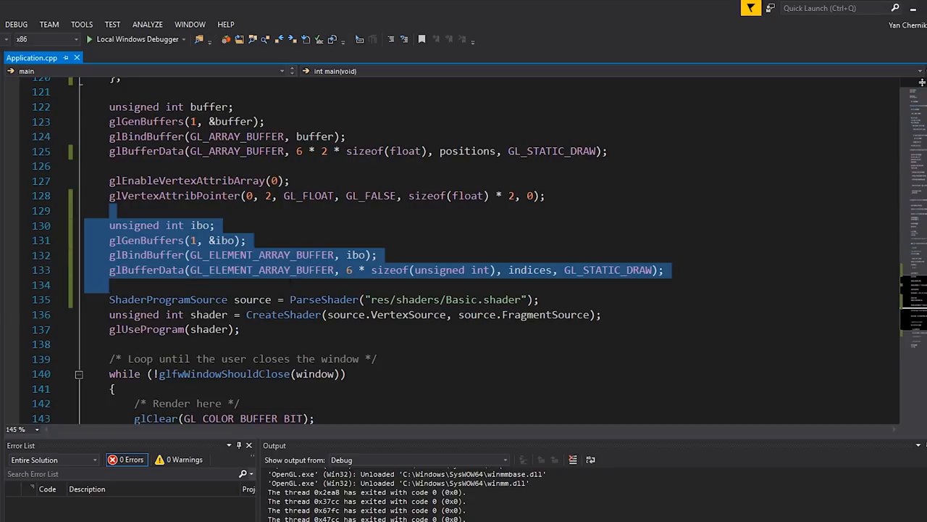
mouse_move(160, 241)
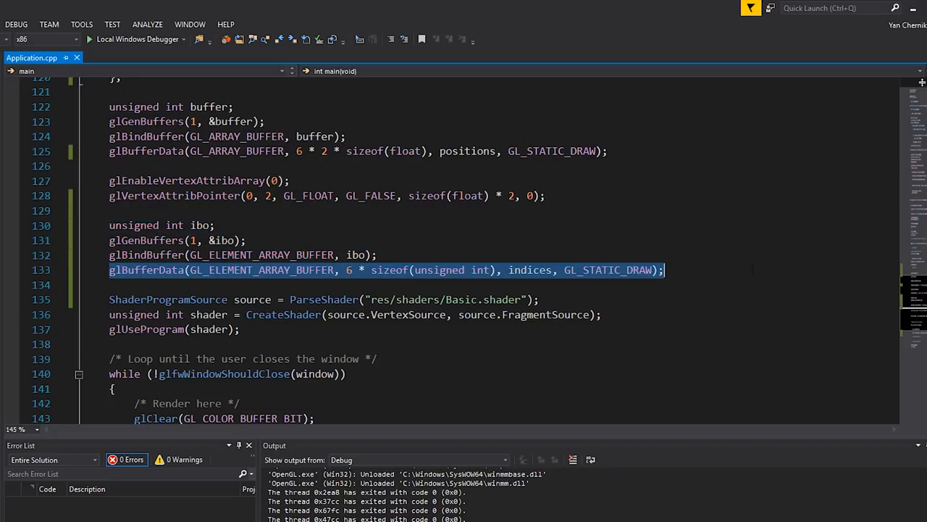
scroll(down, 3)
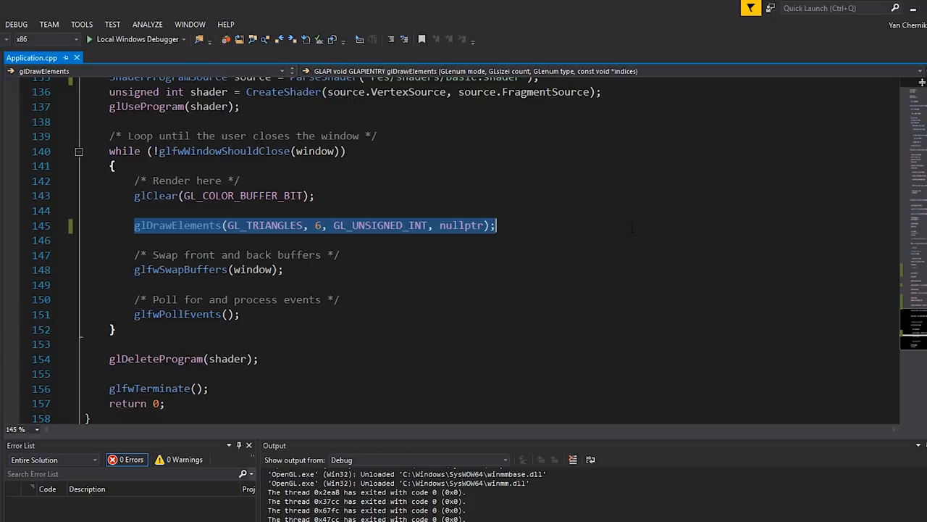
mouse_move(29, 210)
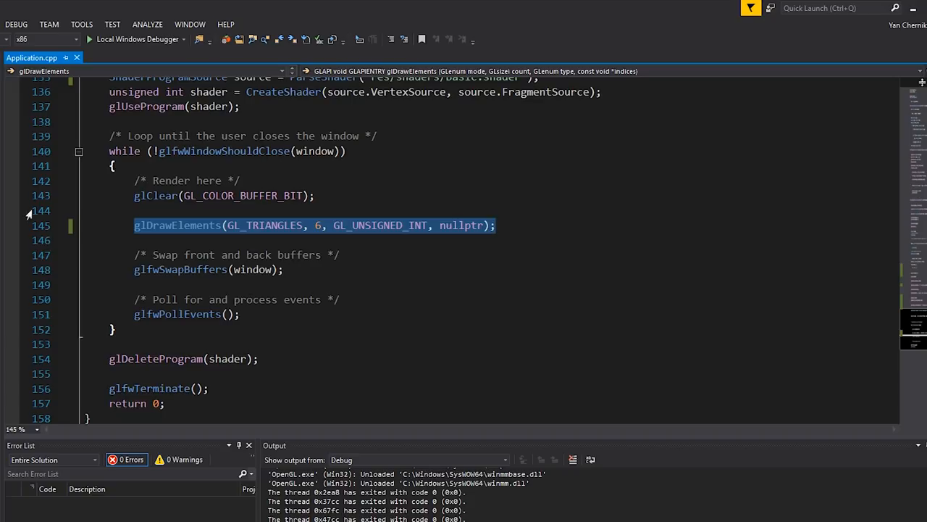